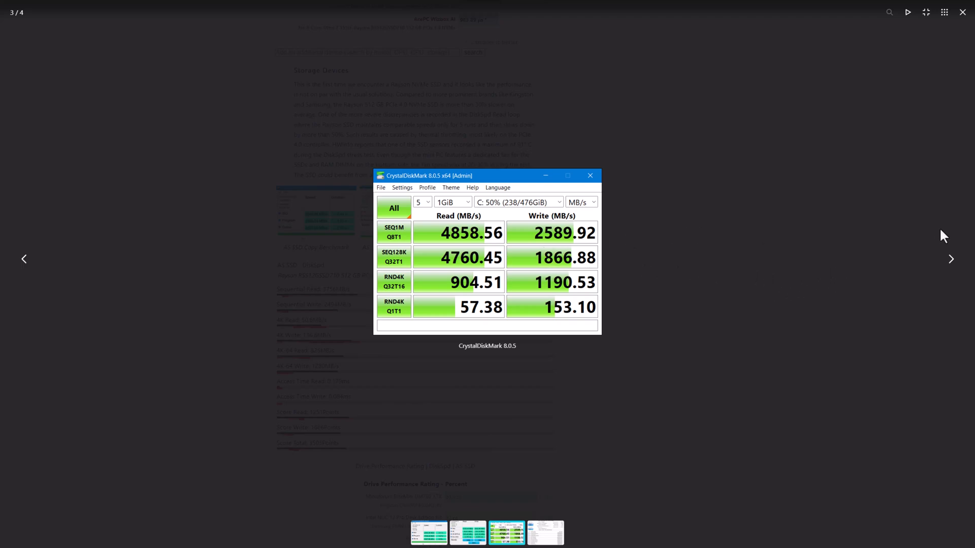
{"action": "mouse_move", "coordinate": [454, 245]}
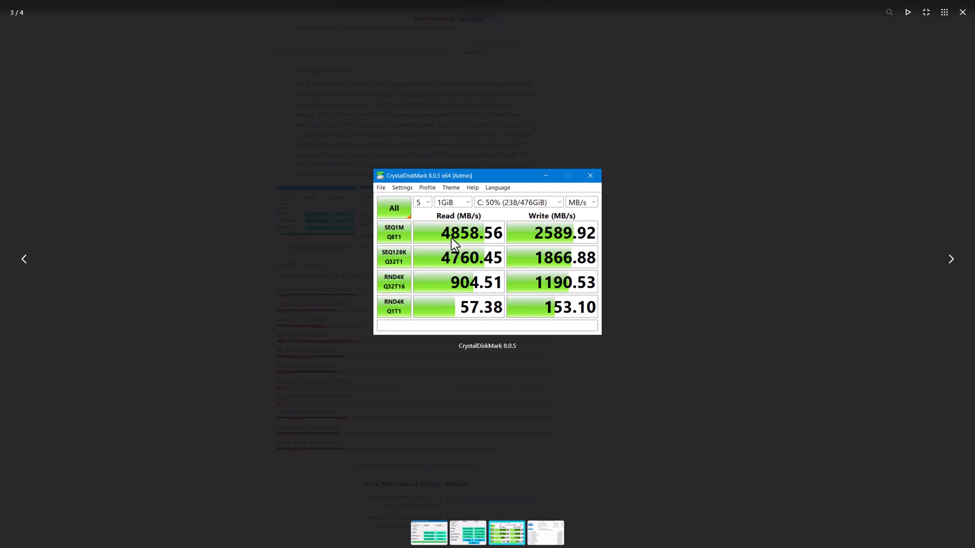
{"action": "mouse_move", "coordinate": [555, 245]}
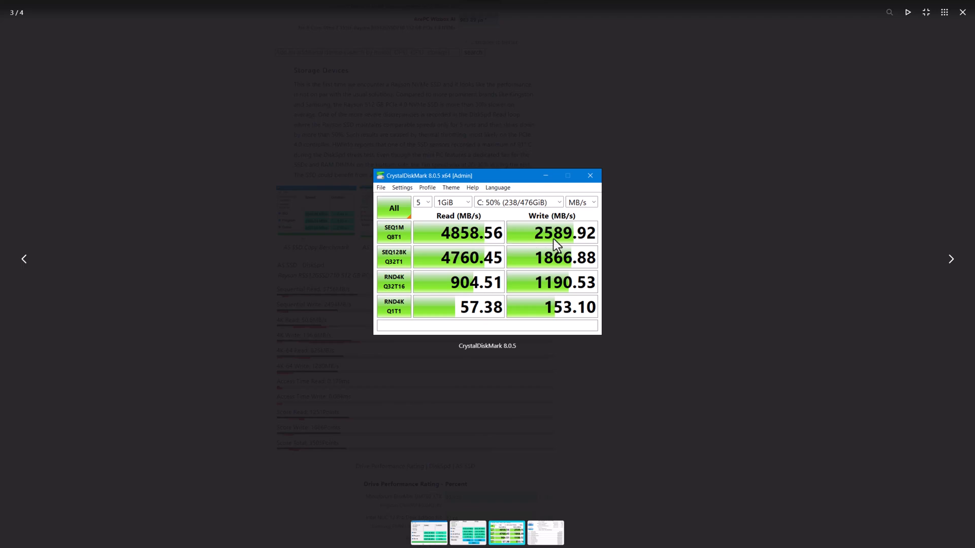
{"action": "mouse_move", "coordinate": [935, 261]}
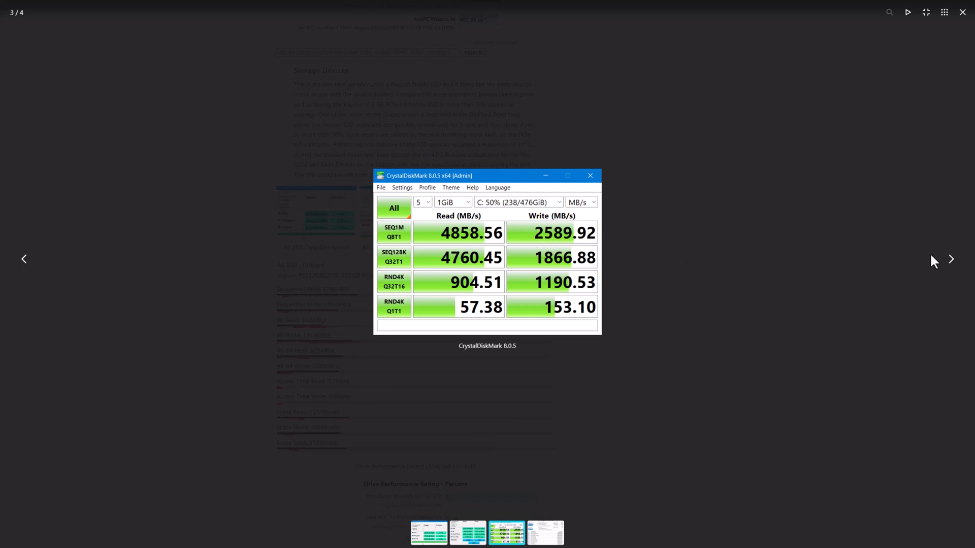
Step: Step through the gallery past the CrystalDiskMark result to the drive-health and AS SSD screenshots
{"action": "left_click", "coordinate": [950, 259]}
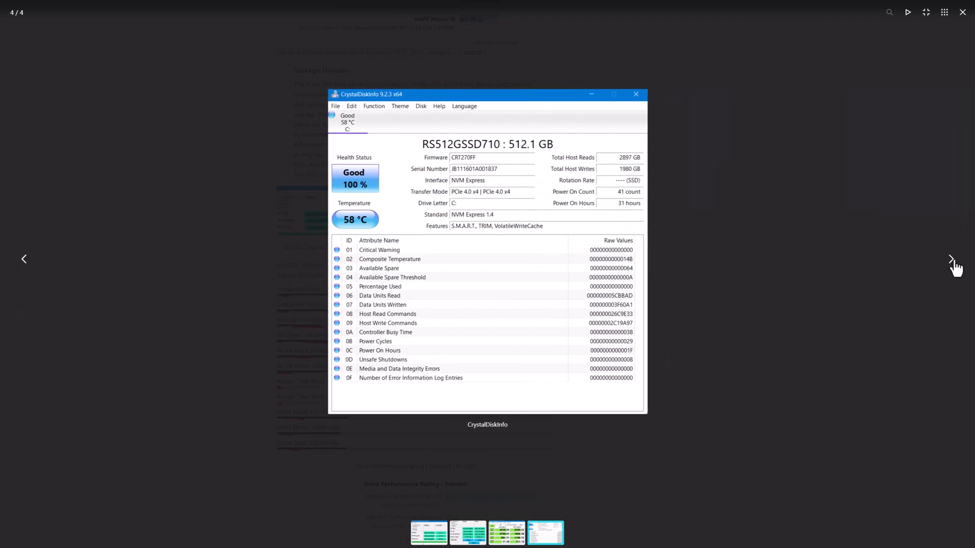
{"action": "left_click", "coordinate": [951, 259]}
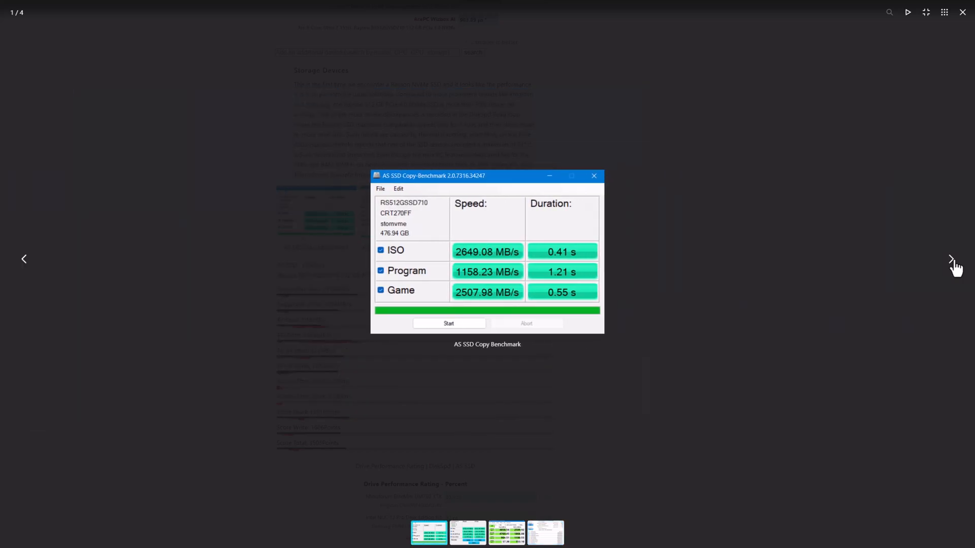
{"action": "left_click", "coordinate": [950, 259]}
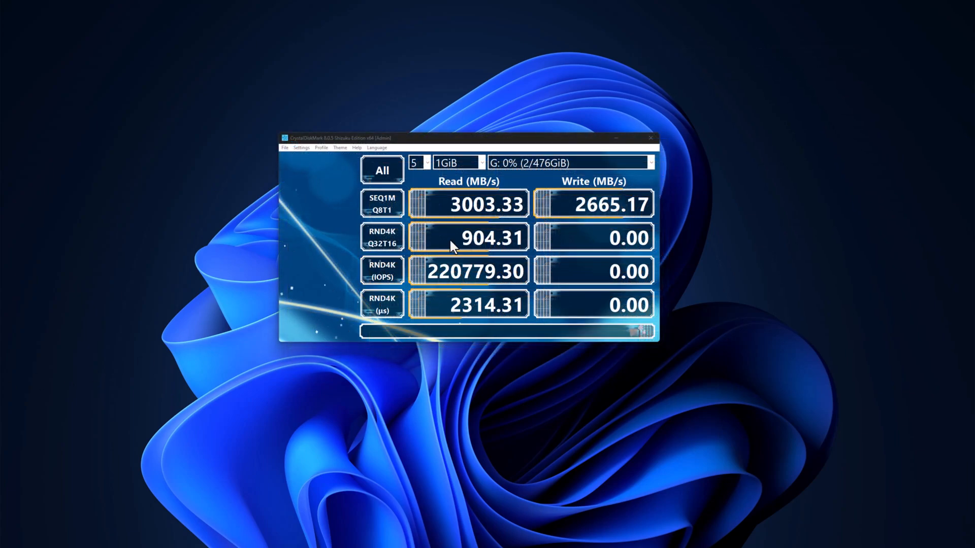
{"action": "mouse_move", "coordinate": [490, 220]}
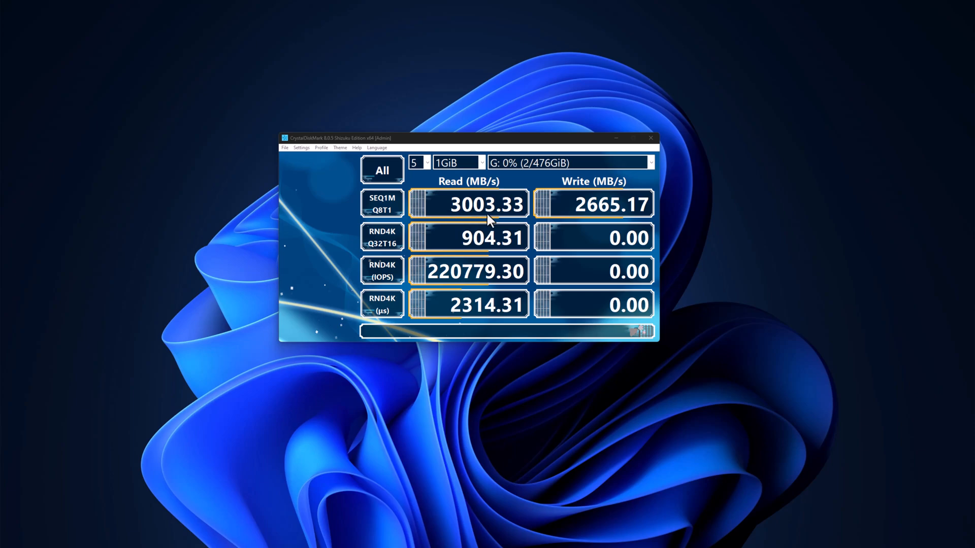
{"action": "mouse_move", "coordinate": [479, 219]}
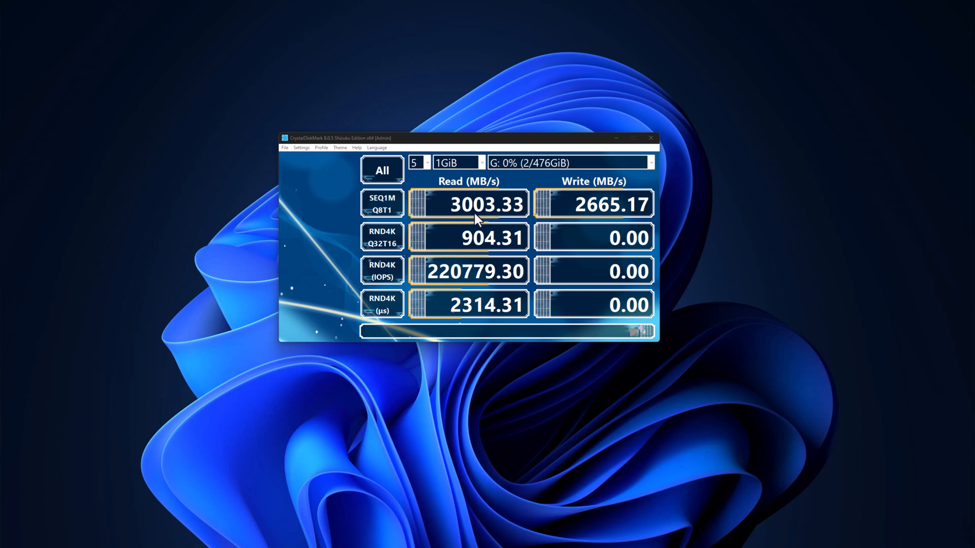
{"action": "mouse_move", "coordinate": [481, 222]}
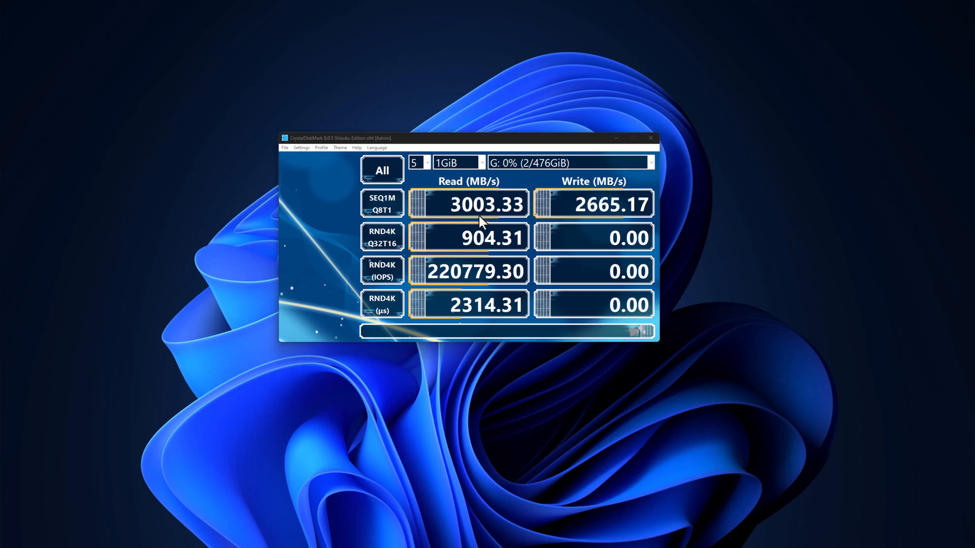
{"action": "mouse_move", "coordinate": [491, 220]}
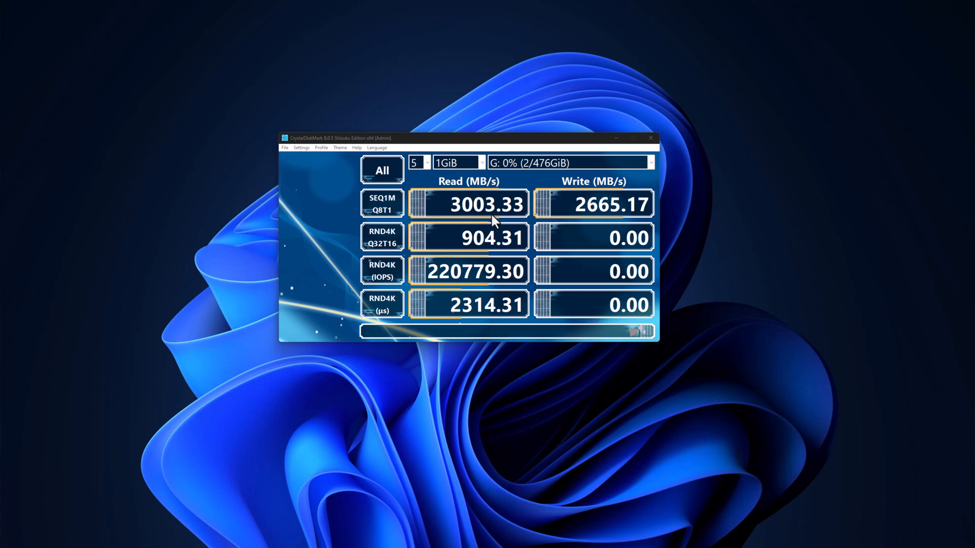
{"action": "mouse_move", "coordinate": [336, 190]}
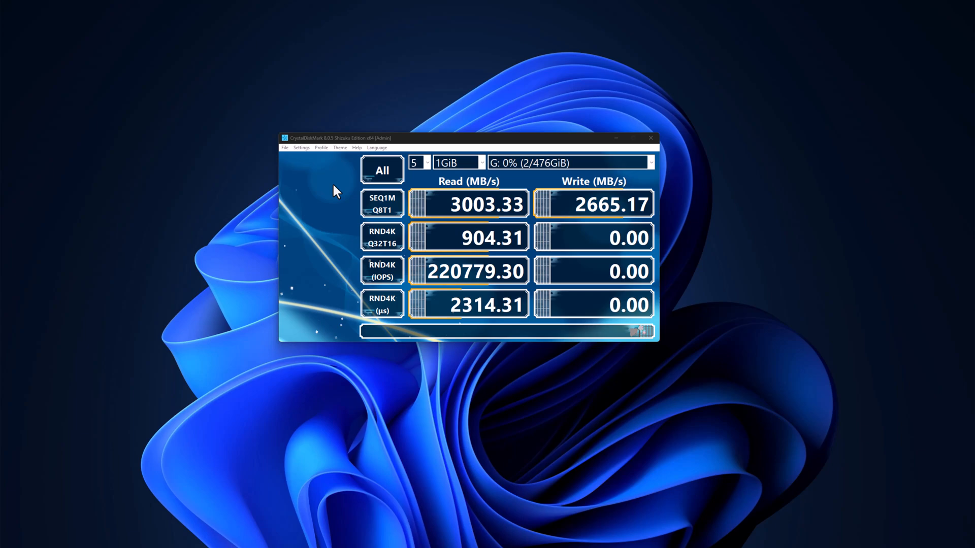
{"action": "mouse_move", "coordinate": [479, 214]}
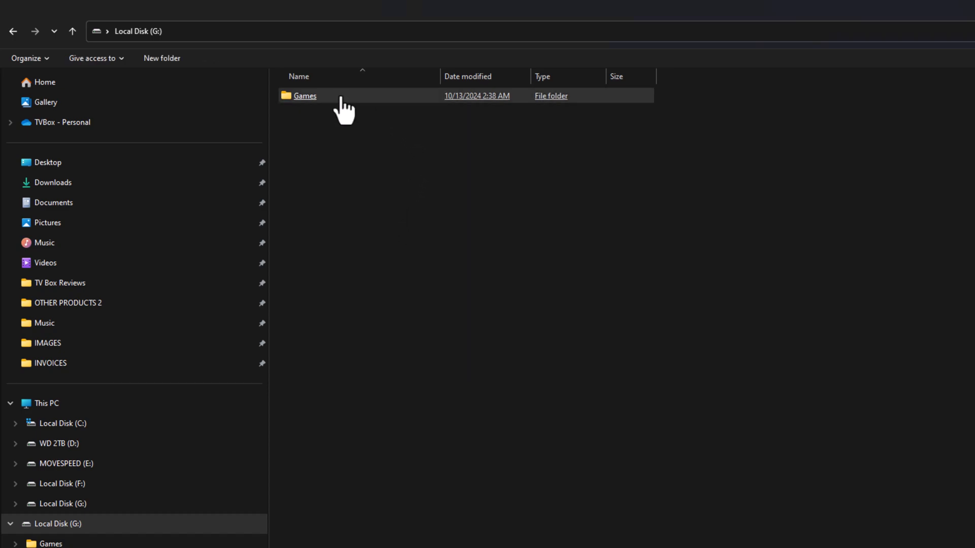
Step: Check the Games folder's 116 GB size in Properties, then cut the folder for moving
{"action": "right_click", "coordinate": [304, 96]}
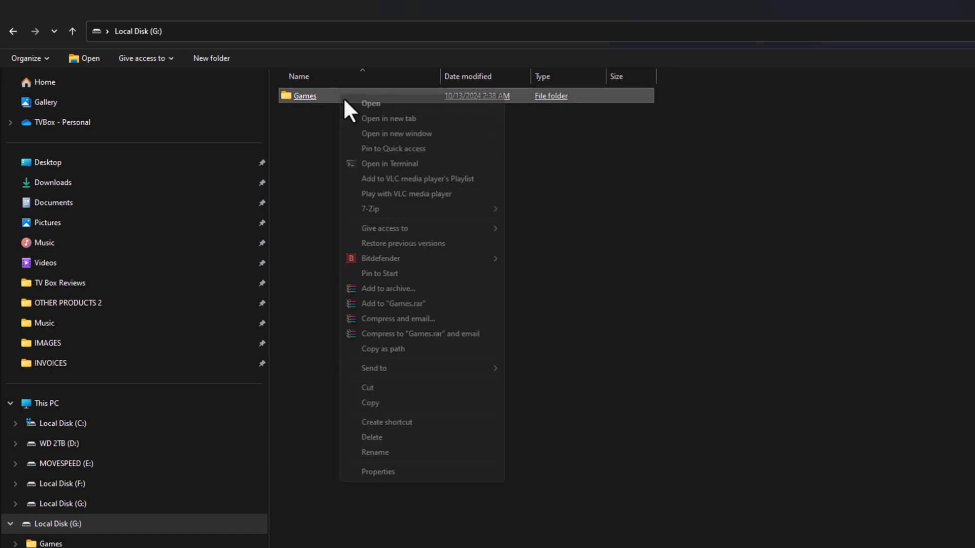
{"action": "left_click", "coordinate": [378, 472]}
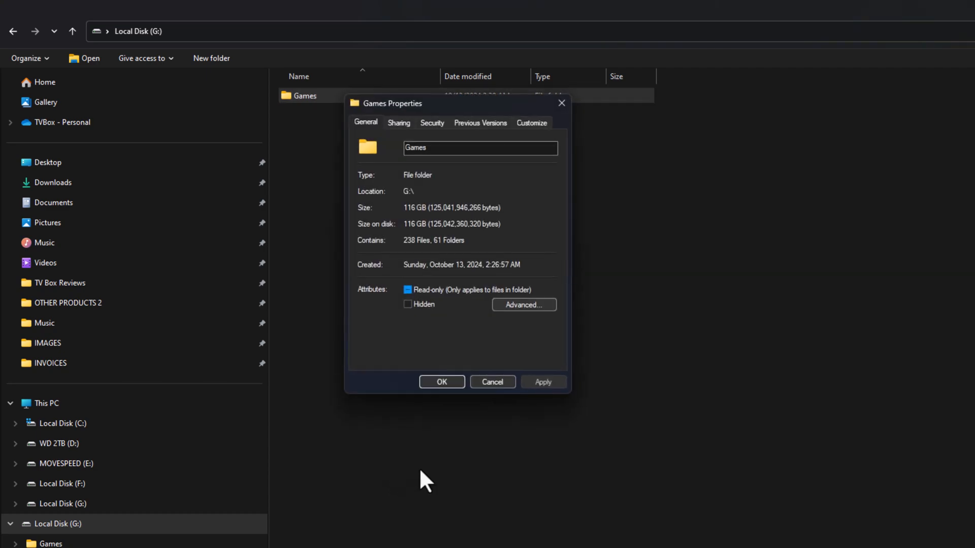
{"action": "mouse_move", "coordinate": [428, 233]}
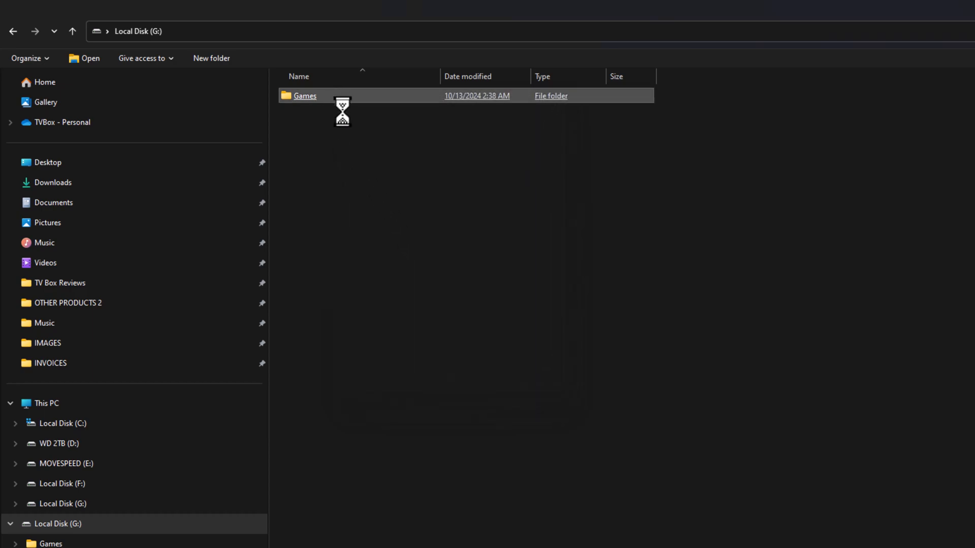
{"action": "right_click", "coordinate": [305, 96]}
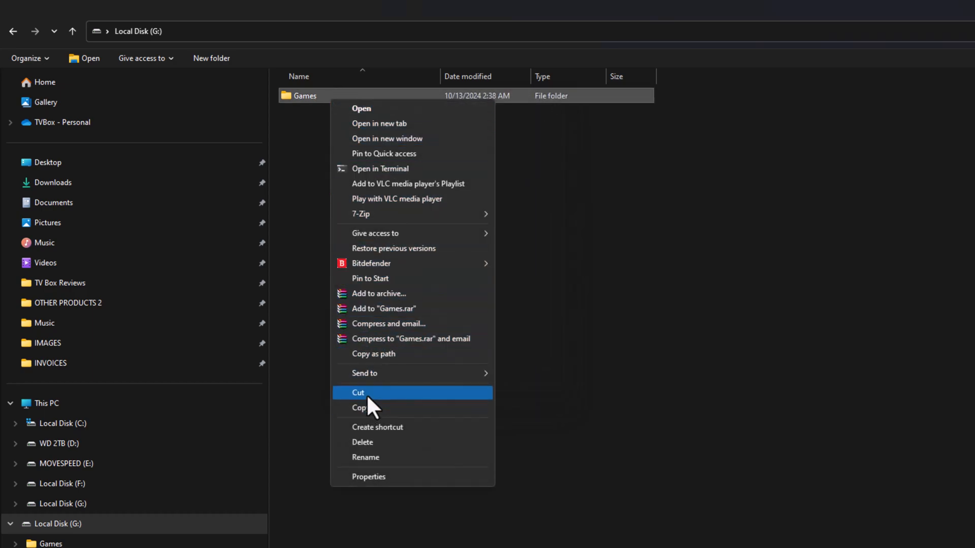
{"action": "left_click", "coordinate": [359, 392]}
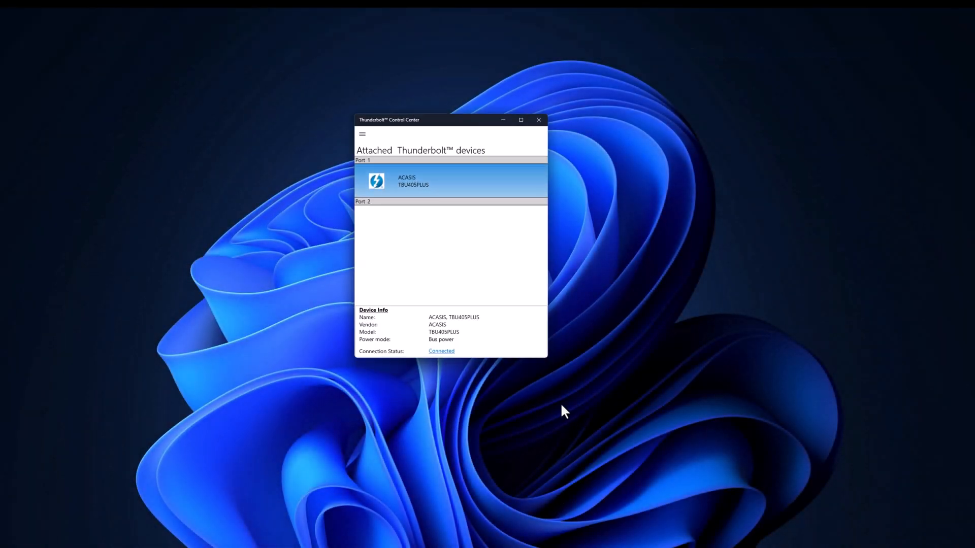
{"action": "left_click_drag", "start_coordinate": [448, 120], "coordinate": [455, 93]}
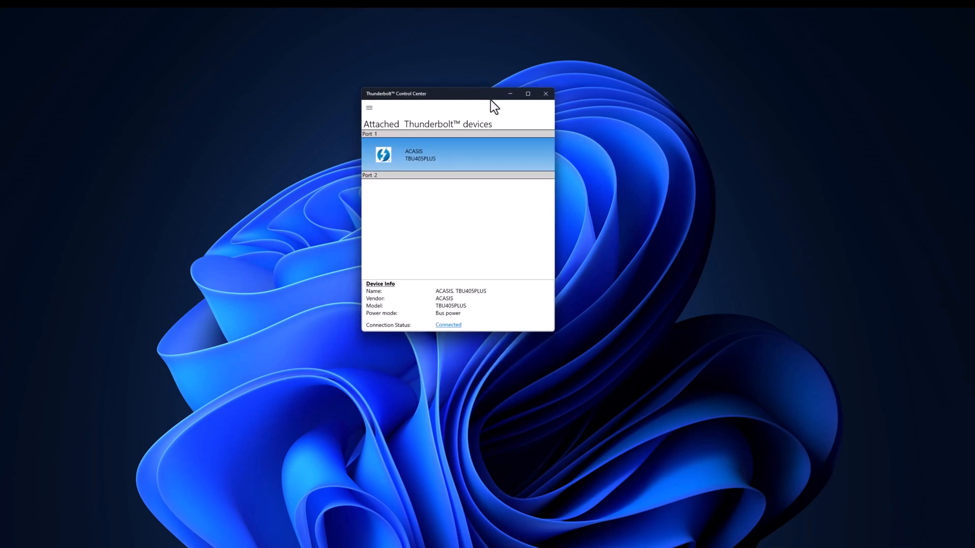
{"action": "mouse_move", "coordinate": [427, 163]}
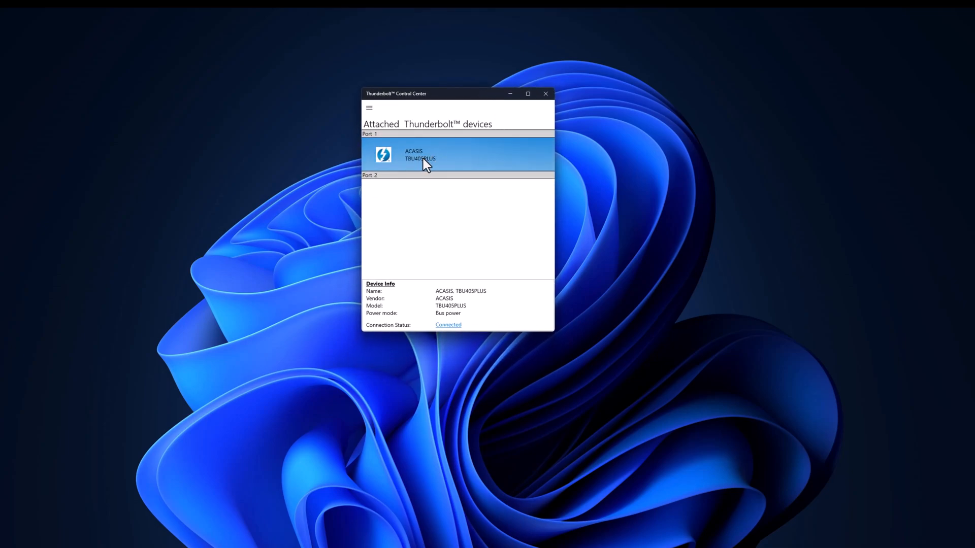
{"action": "mouse_move", "coordinate": [416, 172]}
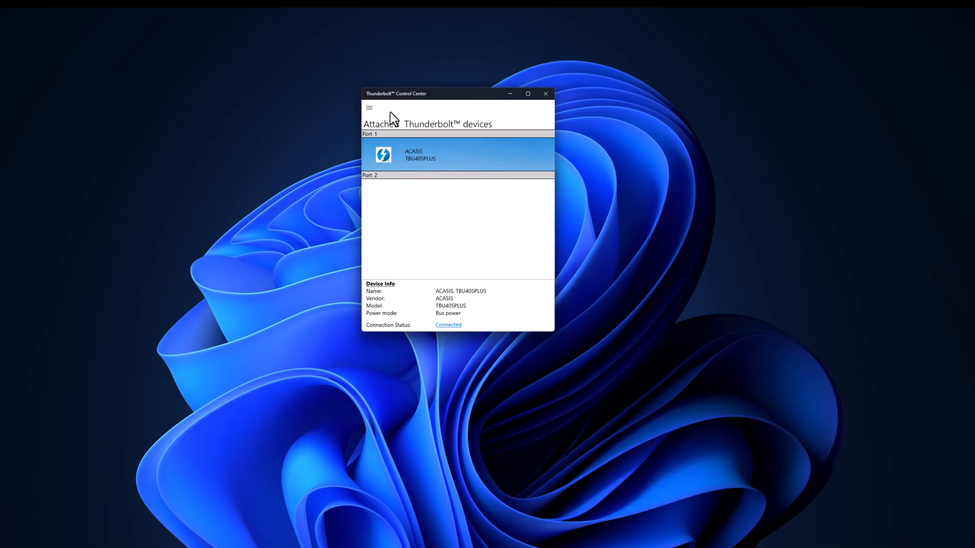
{"action": "left_click", "coordinate": [368, 108]}
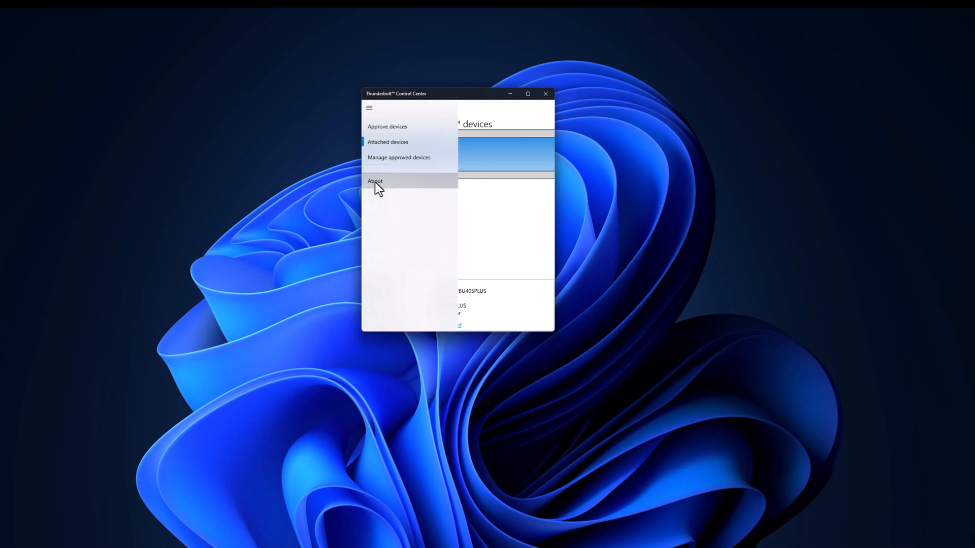
{"action": "left_click", "coordinate": [375, 181]}
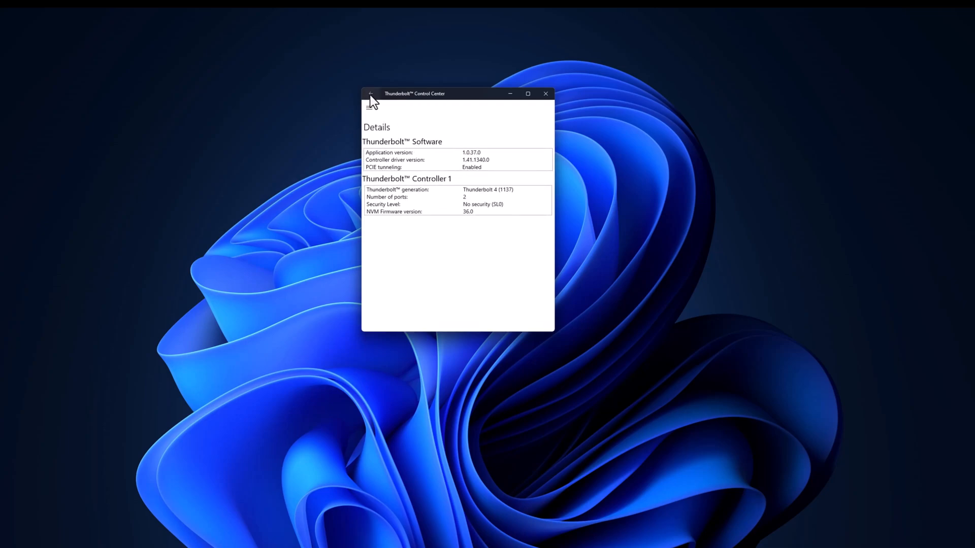
{"action": "left_click", "coordinate": [371, 94]}
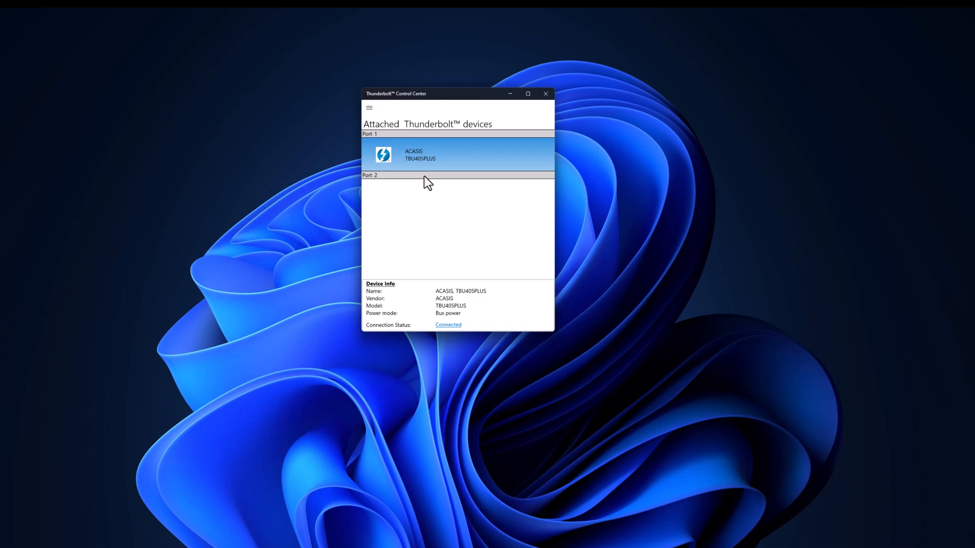
{"action": "mouse_move", "coordinate": [511, 313]}
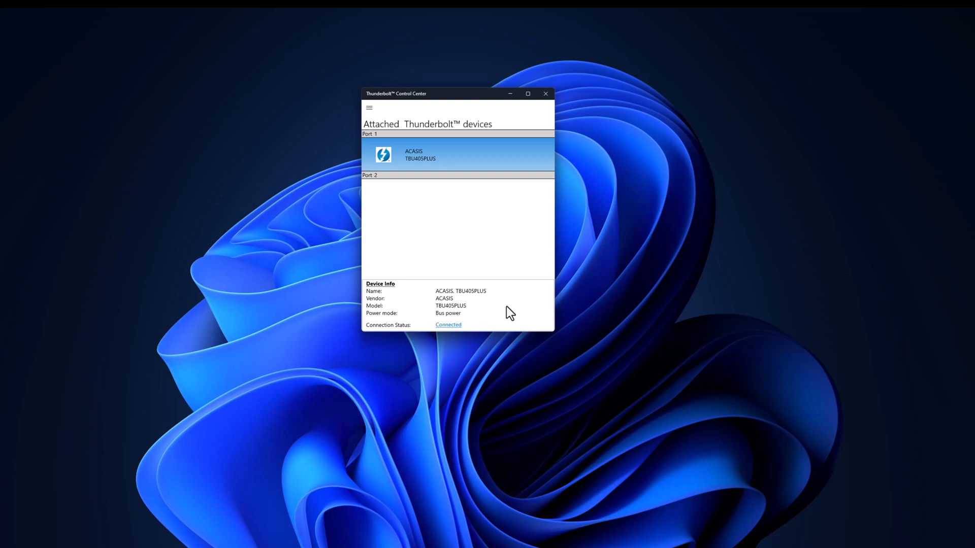
{"action": "mouse_move", "coordinate": [502, 298]}
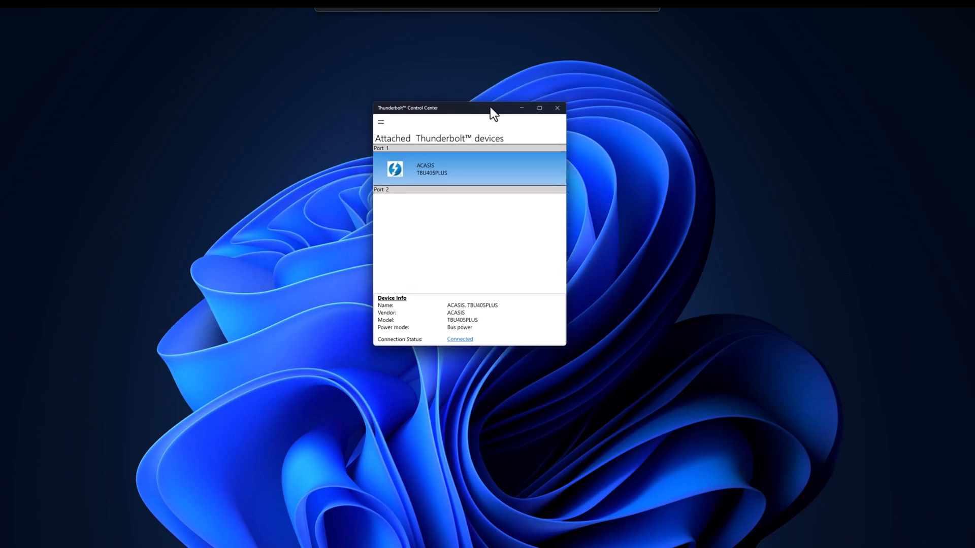
{"action": "mouse_move", "coordinate": [436, 206]}
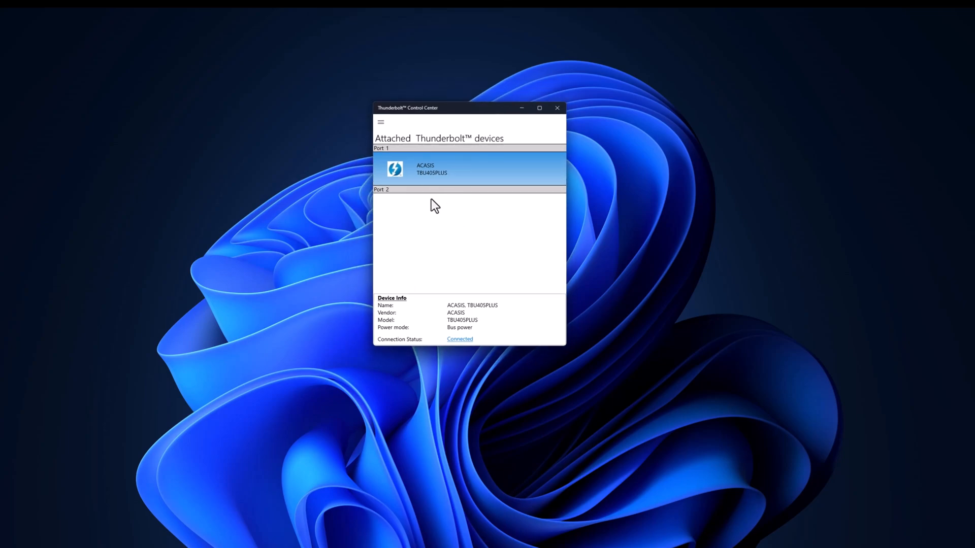
{"action": "mouse_move", "coordinate": [422, 206]}
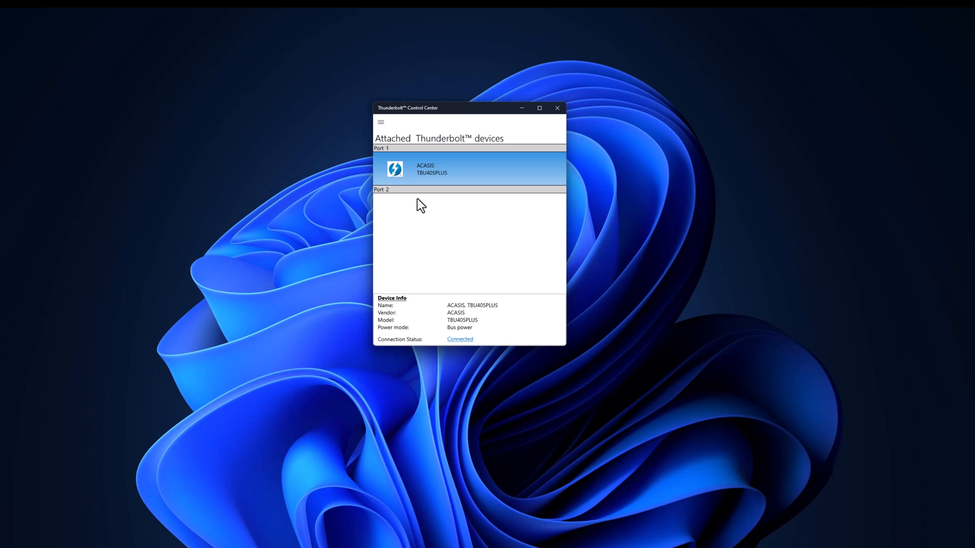